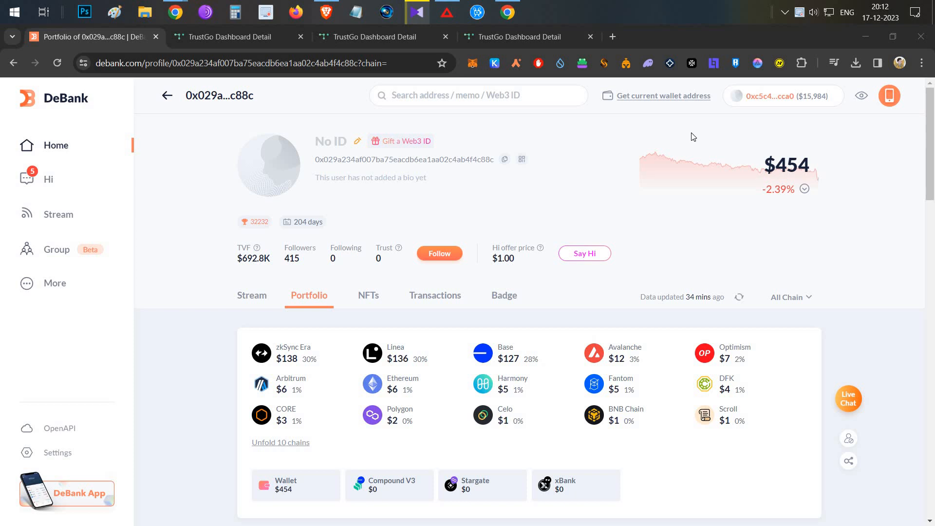
{"action": "mouse_move", "coordinate": [332, 30]}
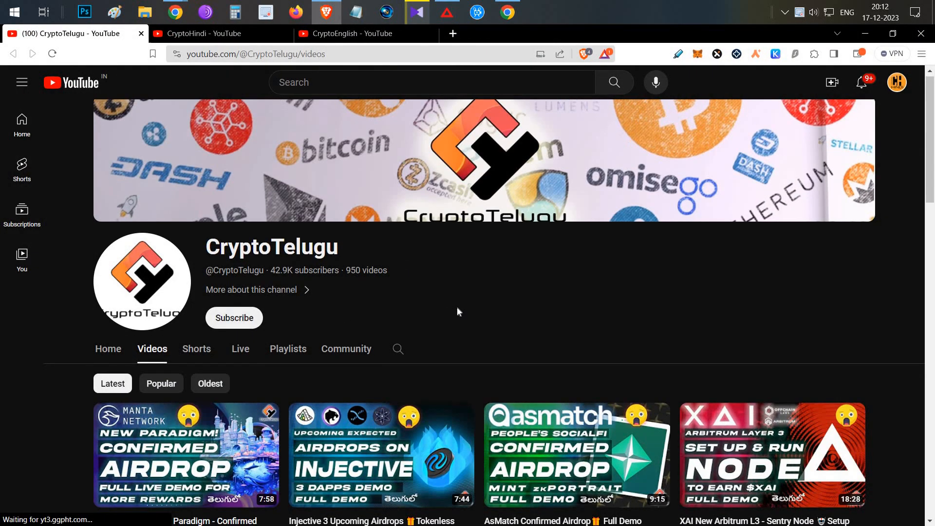
Address a new email to your own Dmail address and Principal ID, sending on Linea Mainnet
{"action": "scroll", "scroll_direction": "down", "scroll_amount": 3}
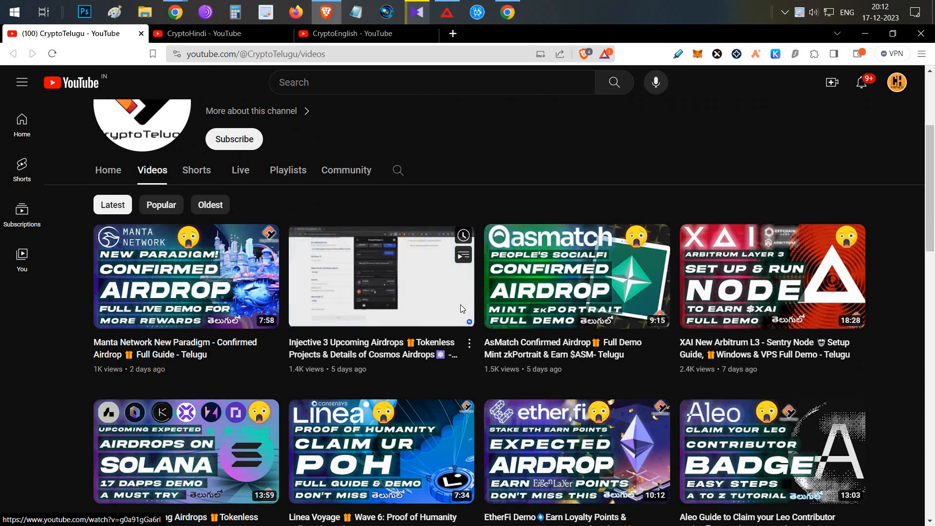
{"action": "scroll", "scroll_direction": "up", "scroll_amount": 3}
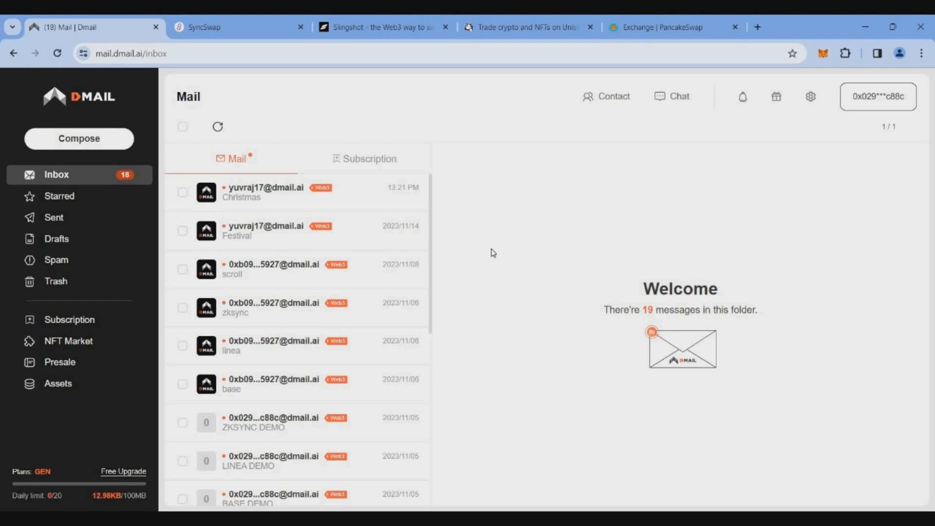
{"action": "mouse_move", "coordinate": [83, 147]}
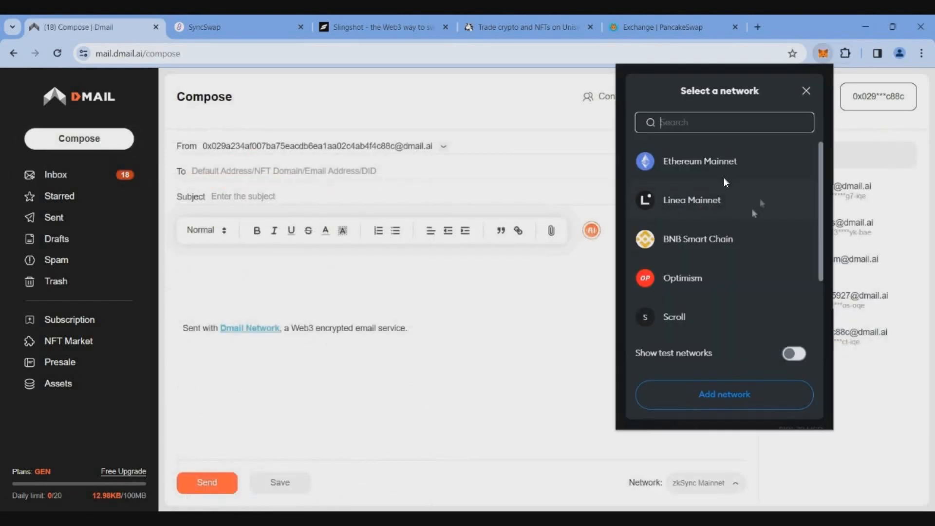
{"action": "left_click", "coordinate": [806, 90]}
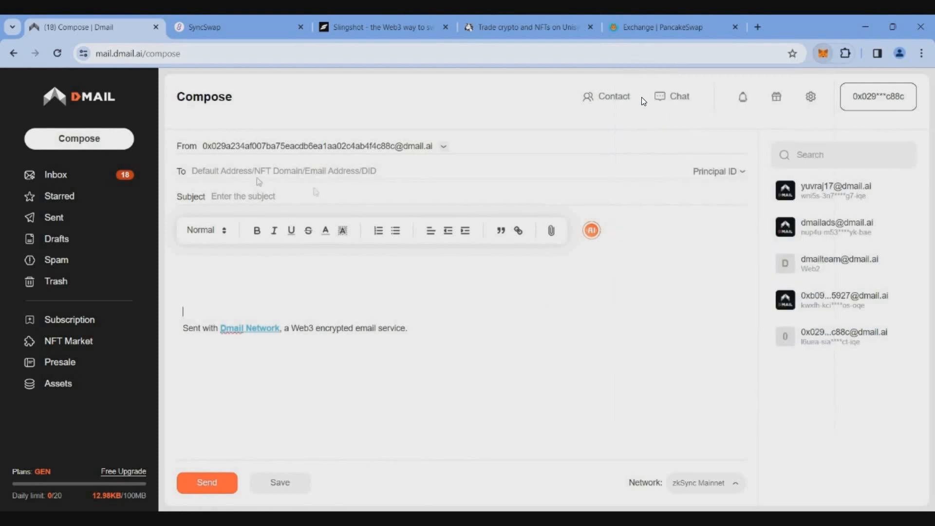
{"action": "left_click", "coordinate": [877, 96]}
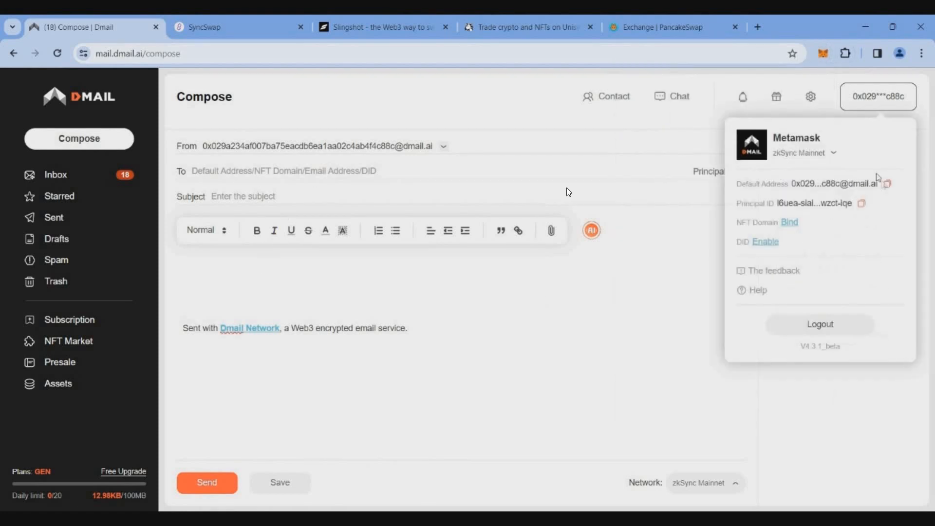
{"action": "mouse_move", "coordinate": [895, 86]}
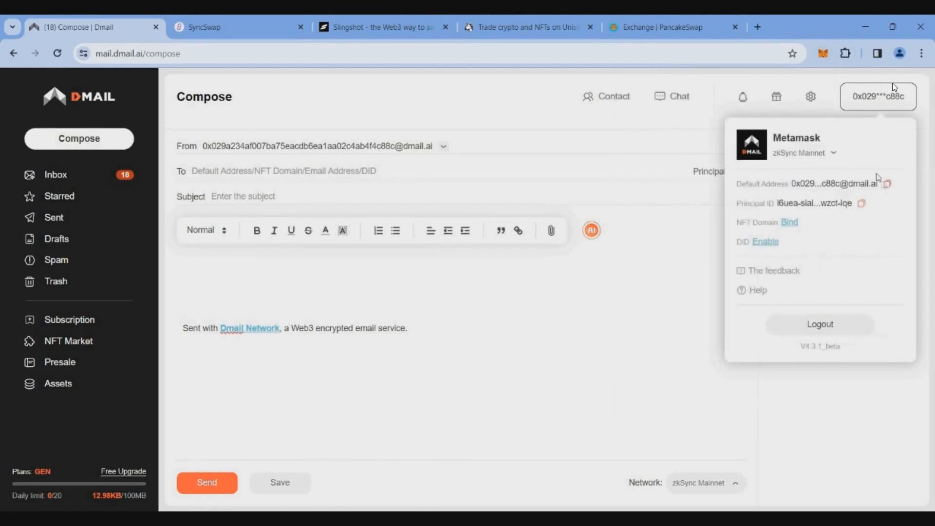
{"action": "left_click", "coordinate": [862, 203]}
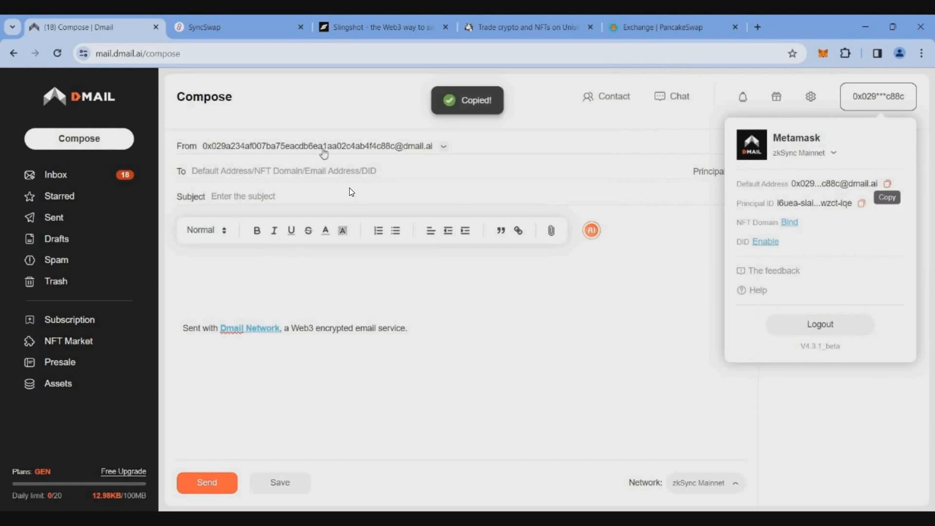
{"action": "left_click", "coordinate": [887, 197]}
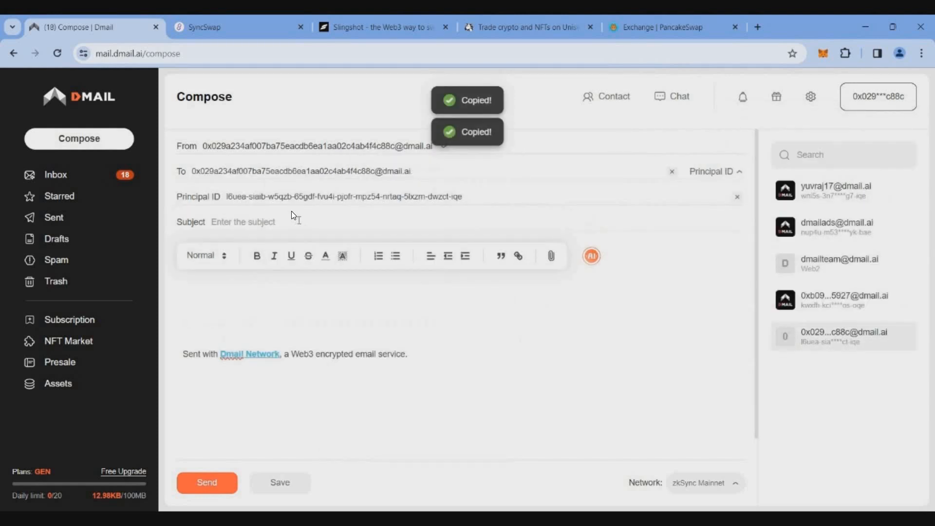
{"action": "left_click", "coordinate": [705, 483]}
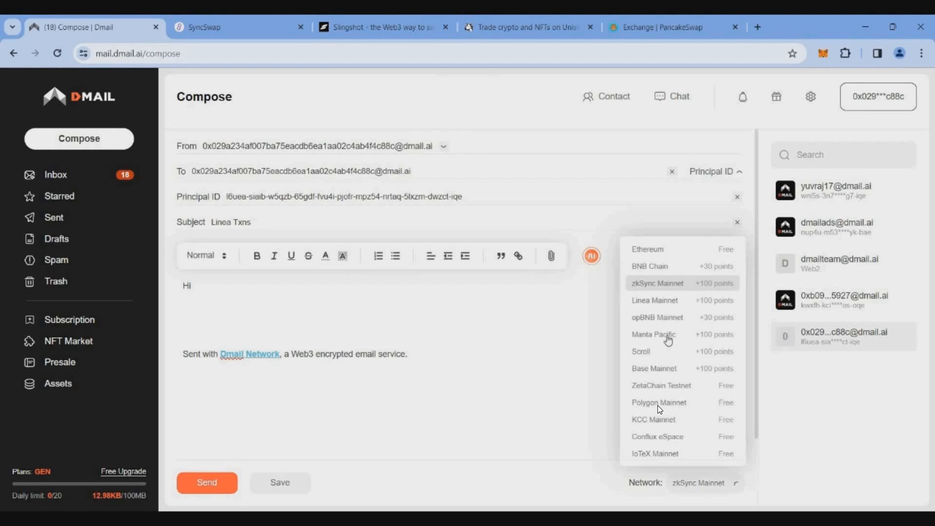
{"action": "left_click", "coordinate": [654, 300]}
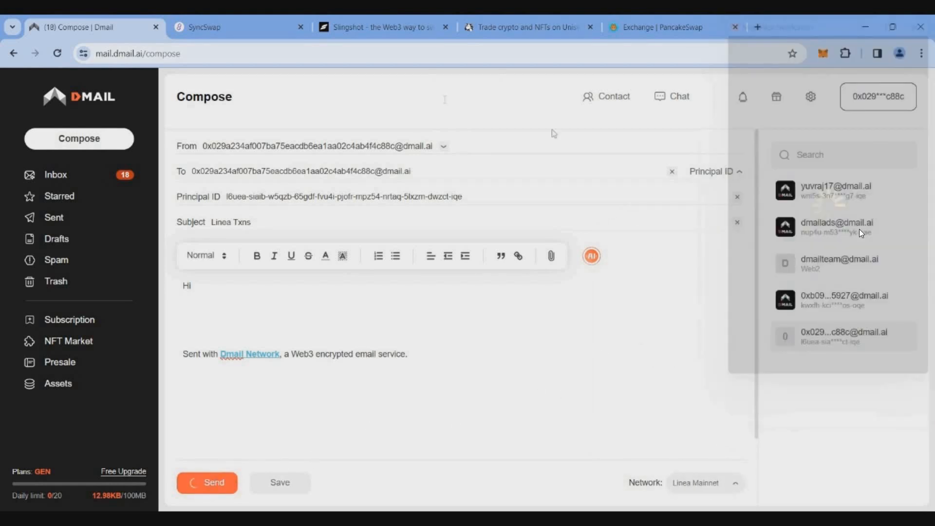
Send yourself the 'Base txn' email on Base Mainnet, approving the wallet switch and transaction
{"action": "left_click", "coordinate": [207, 483]}
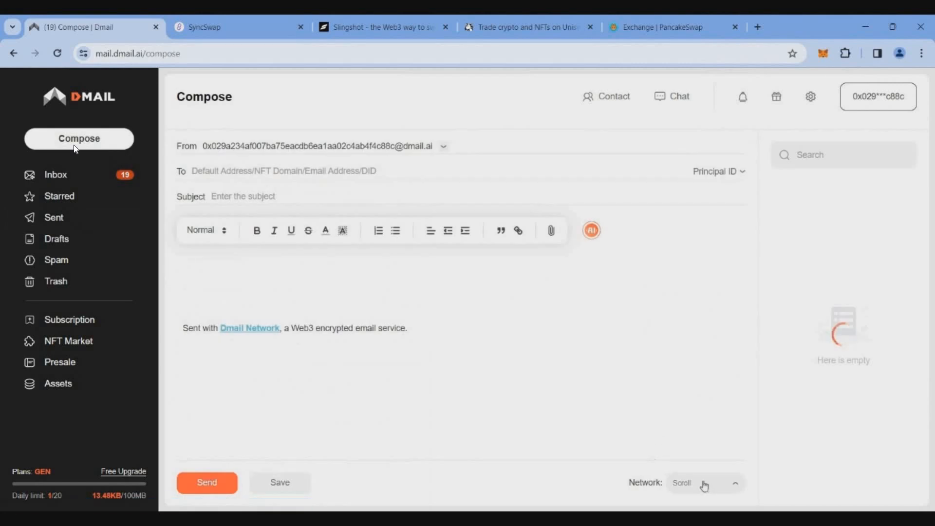
{"action": "left_click", "coordinate": [704, 484]}
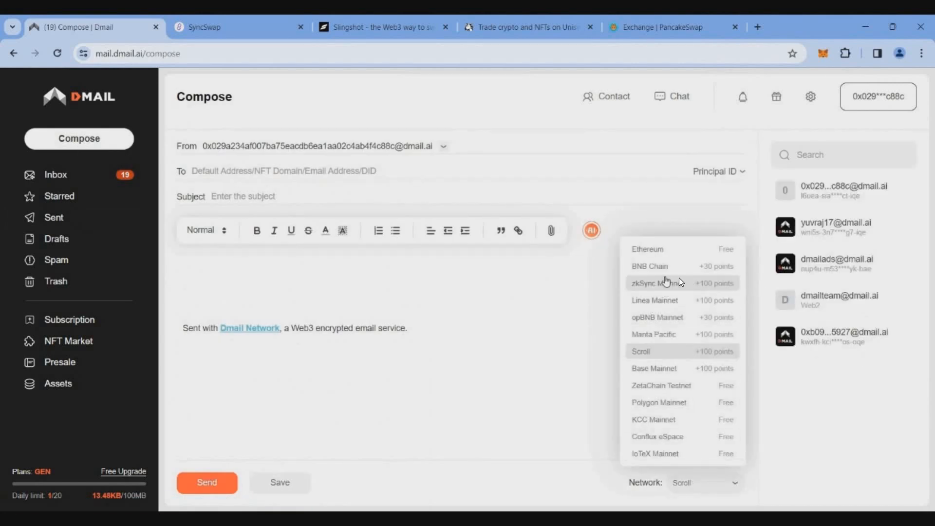
{"action": "left_click", "coordinate": [654, 300]}
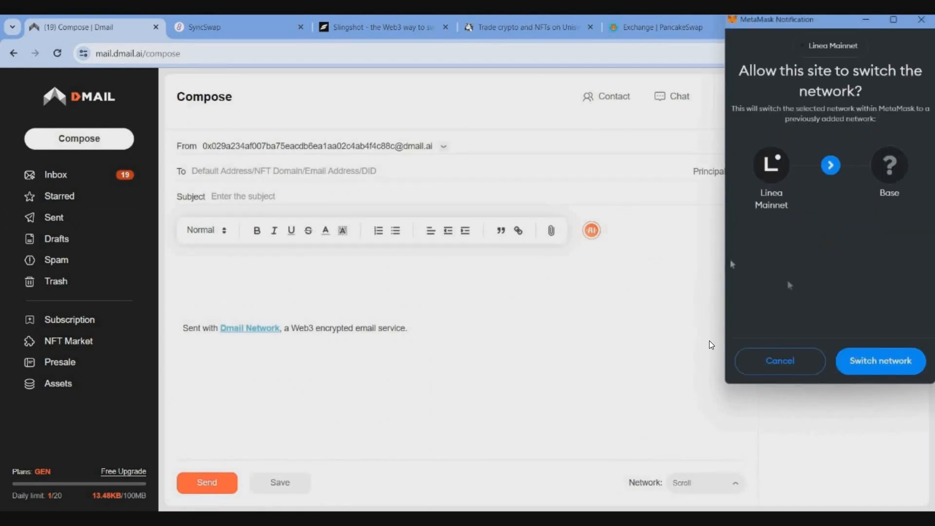
{"action": "left_click", "coordinate": [880, 361]}
{"action": "type", "text": "hi"}
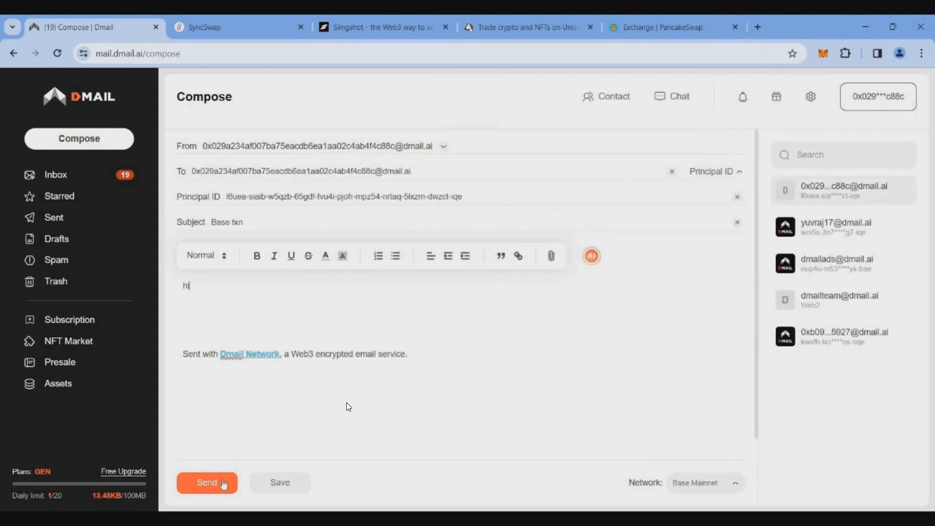
{"action": "left_click", "coordinate": [207, 483]}
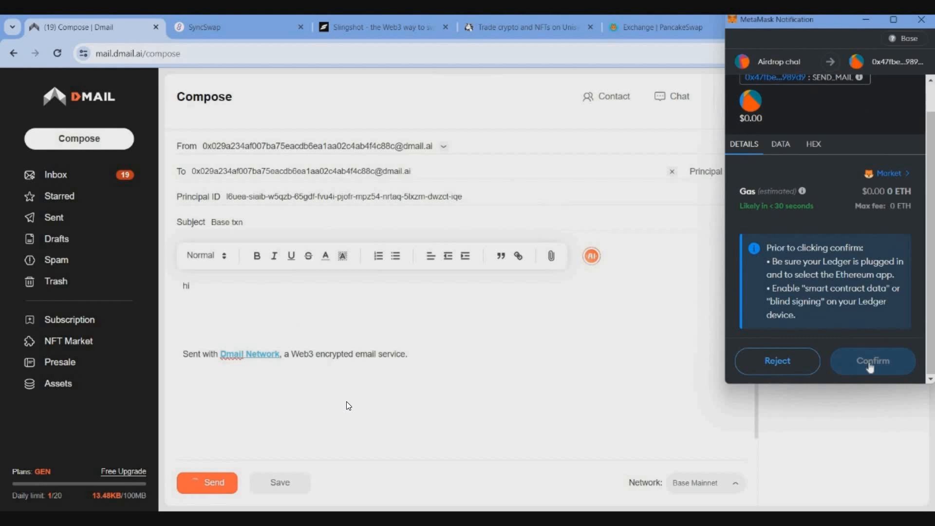
{"action": "left_click", "coordinate": [872, 362]}
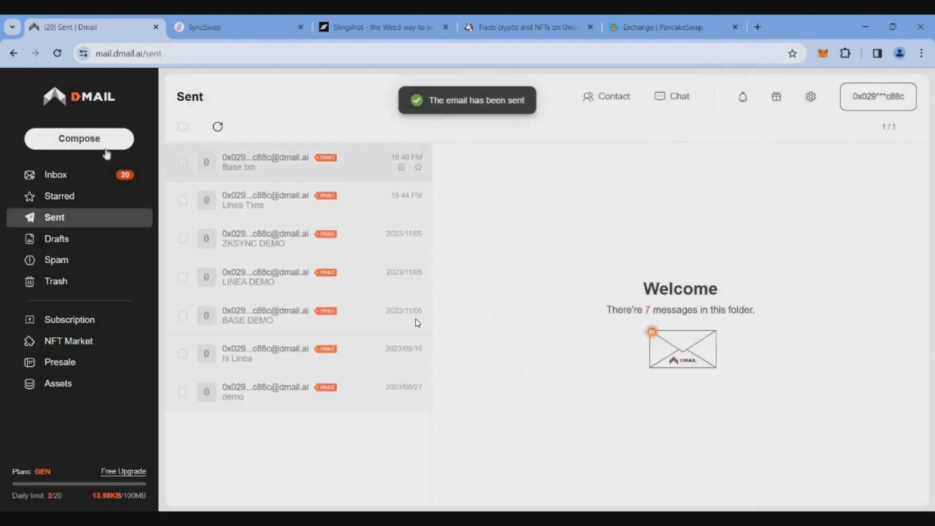
Send yourself the 'zksync' email on zkSync Mainnet, then go to PancakeSwap
{"action": "left_click", "coordinate": [79, 139]}
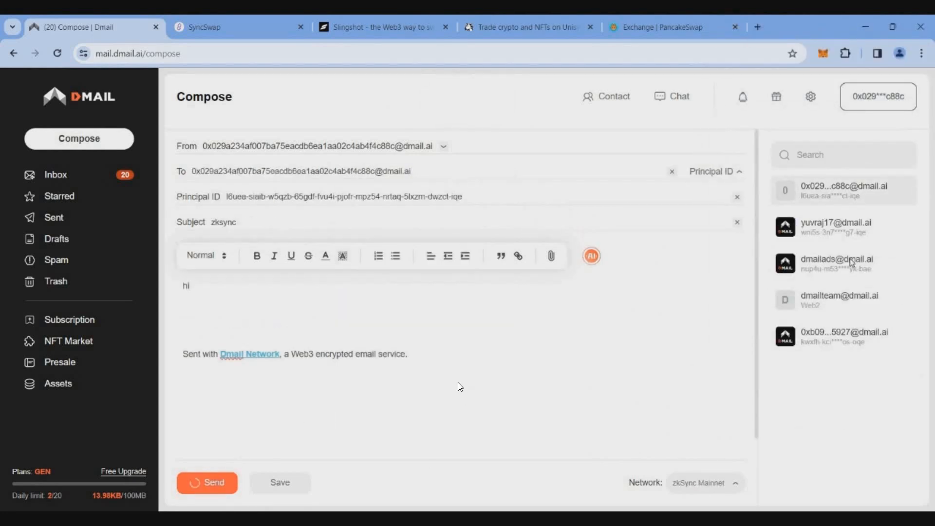
{"action": "left_click", "coordinate": [207, 483]}
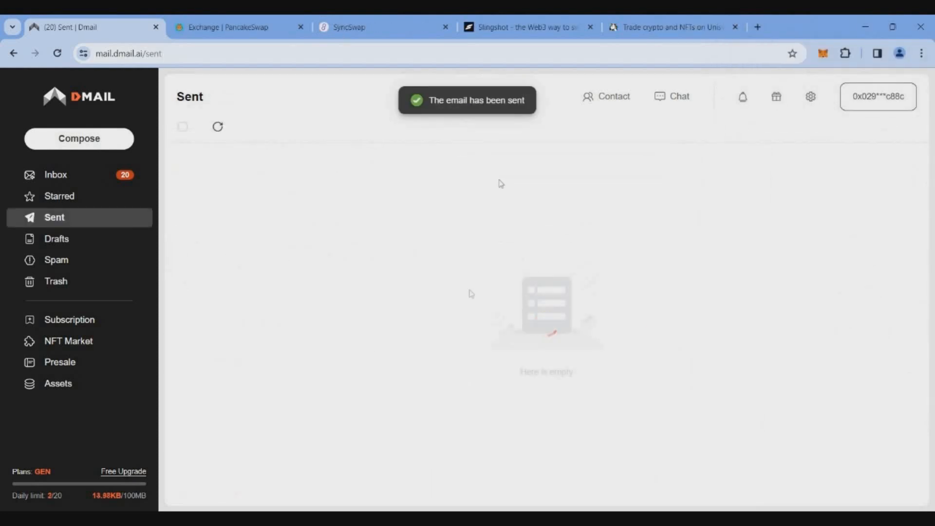
{"action": "left_click", "coordinate": [239, 27]}
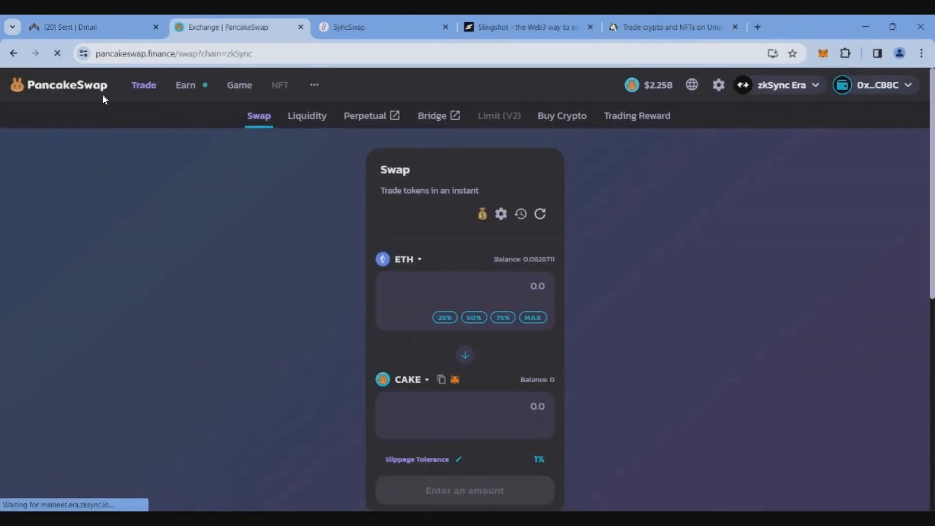
Swap 0.06 ETH for about 132.6 USDC on PancakeSwap and dismiss the confirmation
{"action": "left_click", "coordinate": [405, 259]}
{"action": "type", "text": "0.06"}
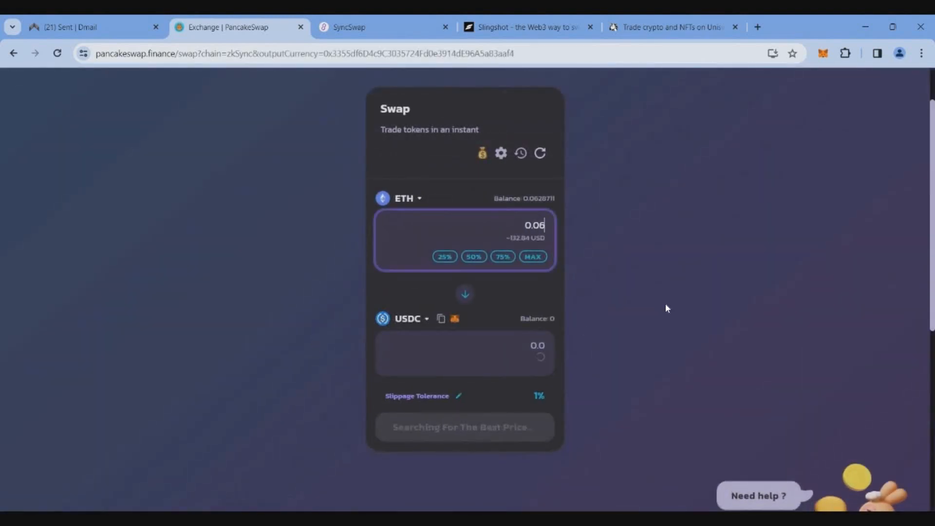
{"action": "left_click", "coordinate": [467, 428]}
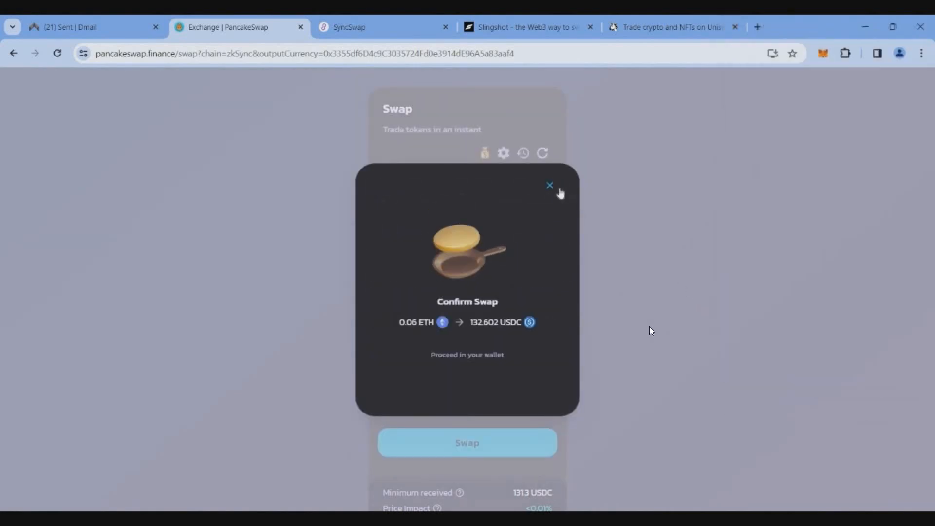
{"action": "left_click", "coordinate": [384, 27]}
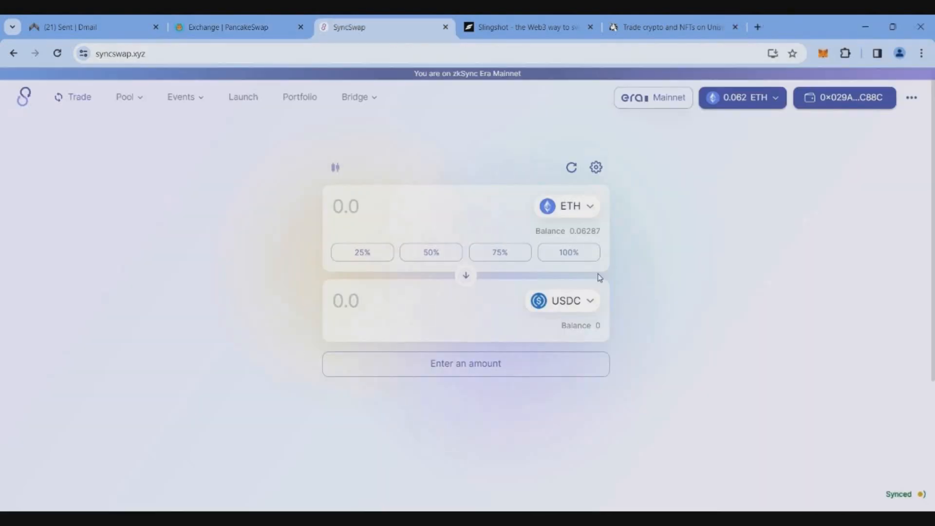
Flip the SyncSwap pair and confirm swapping 132.49732 USDC into 0.05975 ETH
{"action": "left_click", "coordinate": [465, 276]}
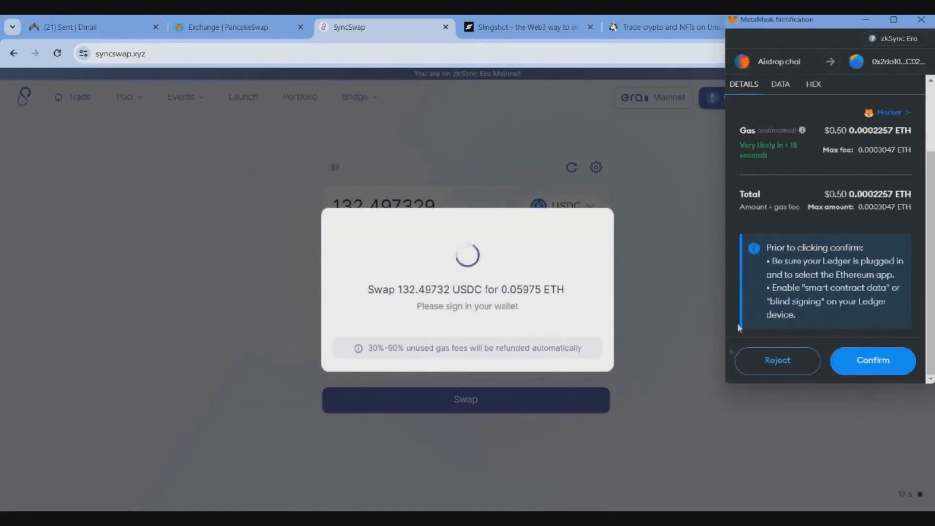
{"action": "left_click", "coordinate": [872, 361]}
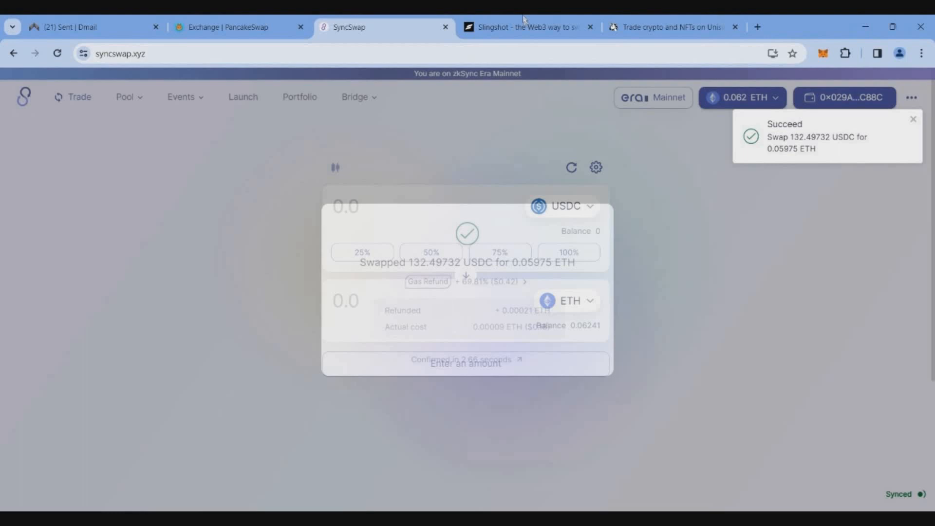
{"action": "left_click", "coordinate": [527, 27]}
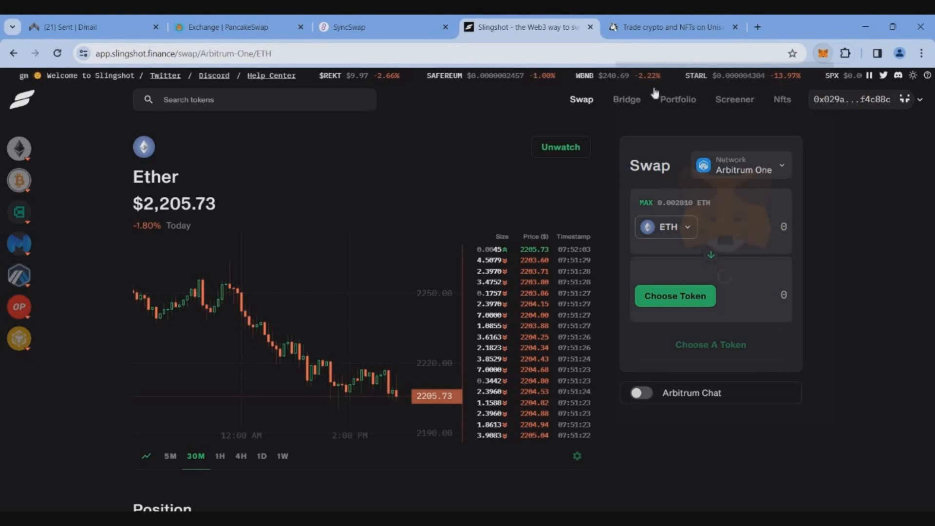
Swap 0.055 ETH for 121.33 USDbC on the Base network in Slingshot
{"action": "left_click", "coordinate": [740, 166]}
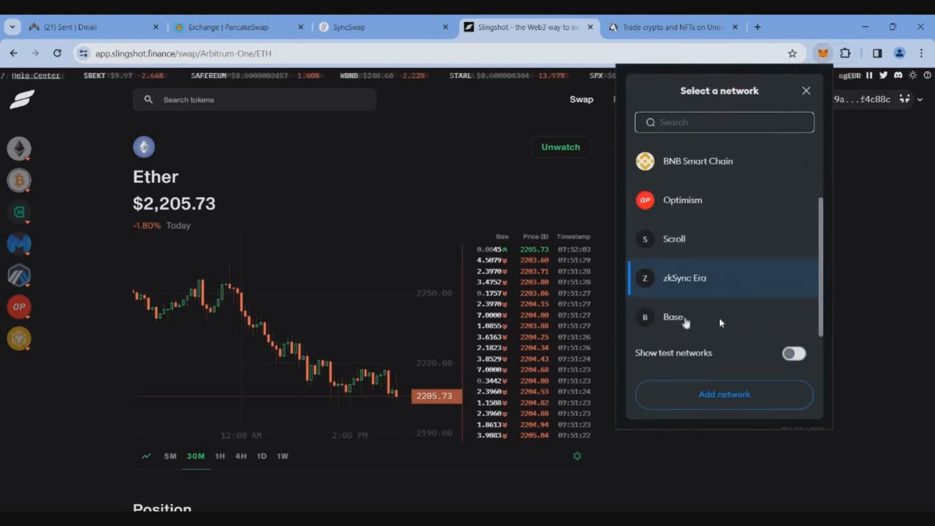
{"action": "left_click", "coordinate": [806, 91]}
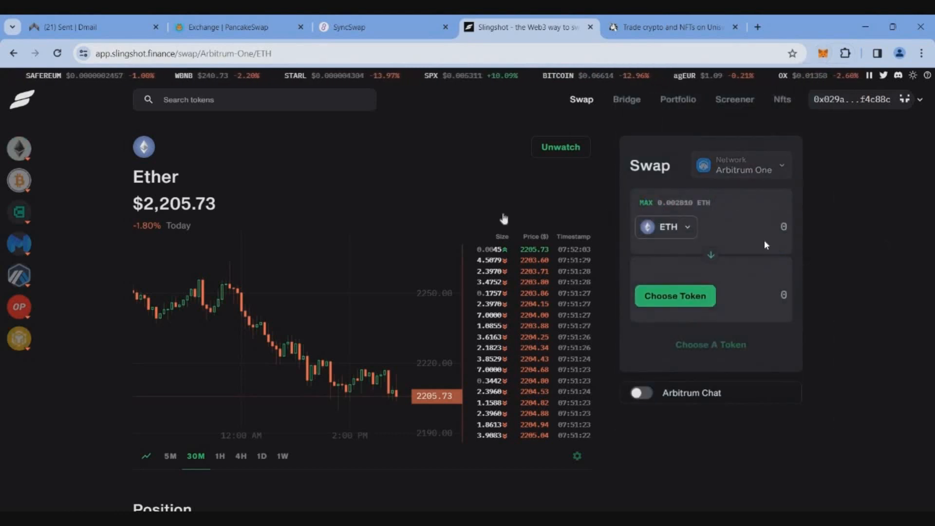
{"action": "left_click", "coordinate": [741, 165]}
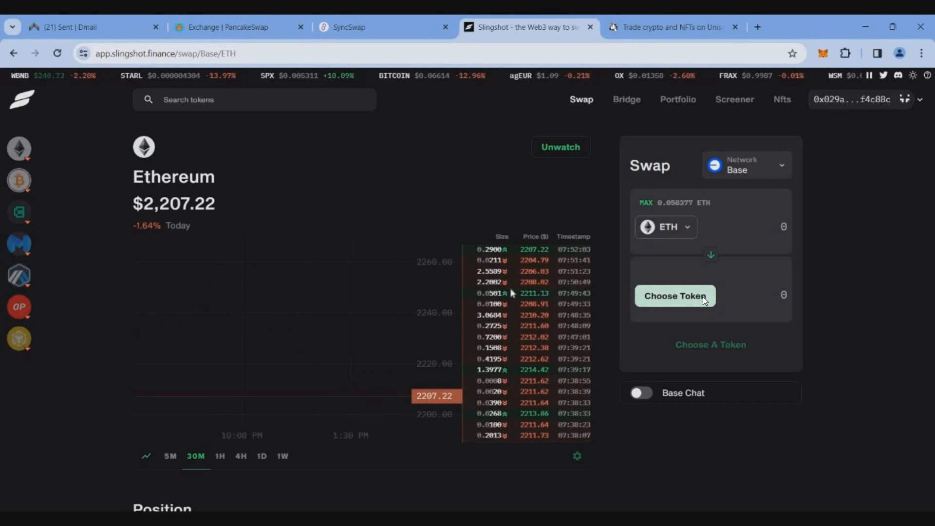
{"action": "left_click", "coordinate": [675, 296]}
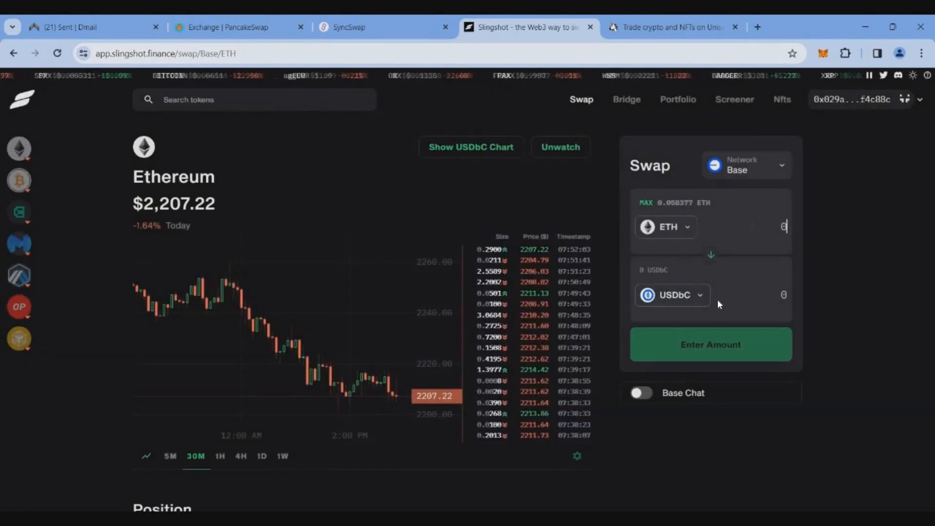
{"action": "type", "text": "0.055"}
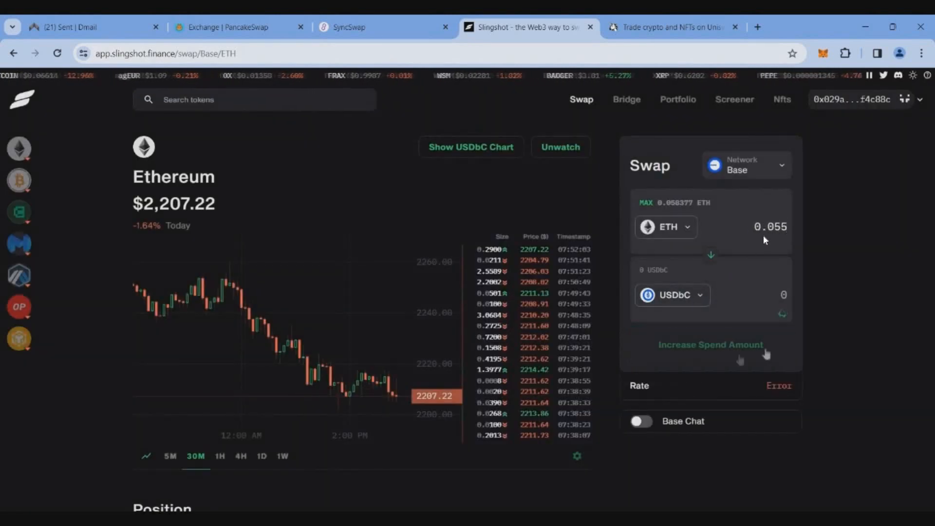
{"action": "left_click", "coordinate": [710, 344]}
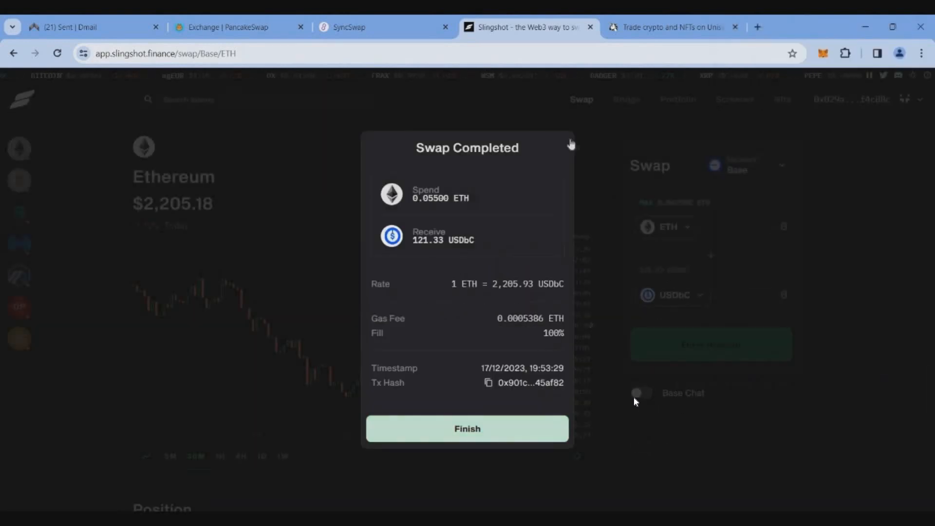
{"action": "left_click", "coordinate": [674, 27]}
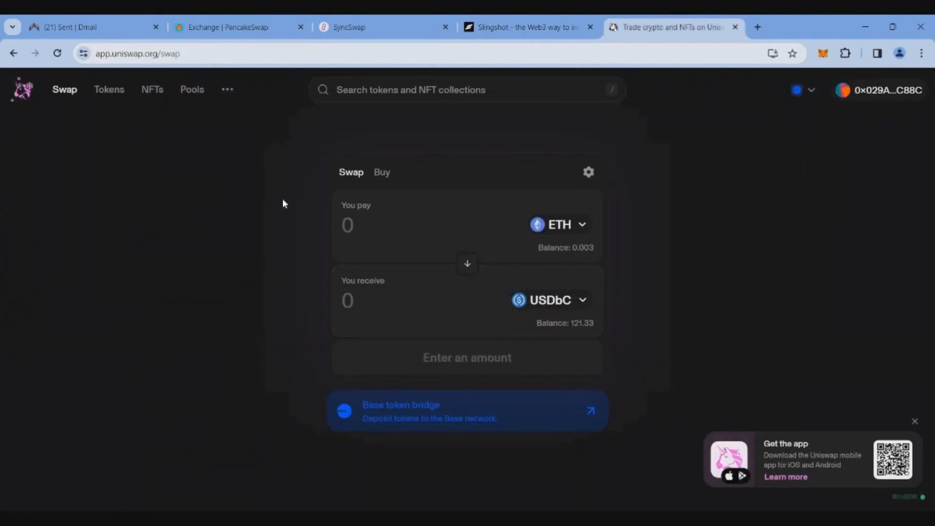
Reverse the Uniswap pair and approve swapping 121.33 USDbC for about 0.05487 ETH
{"action": "left_click", "coordinate": [467, 263]}
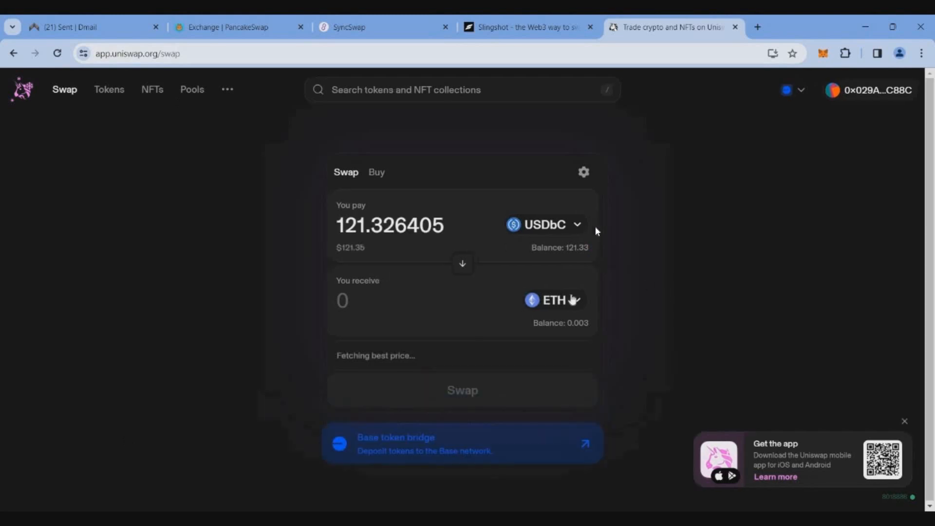
{"action": "left_click", "coordinate": [462, 390]}
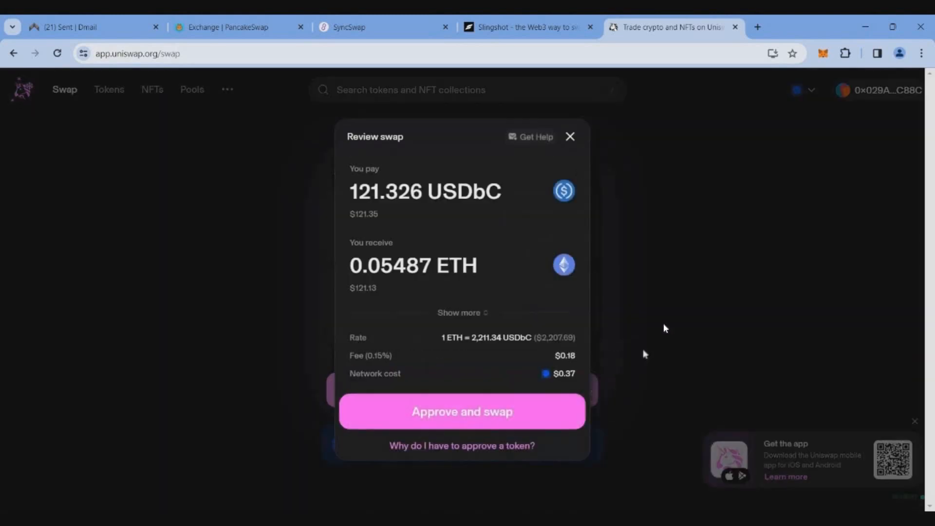
{"action": "left_click", "coordinate": [462, 412]}
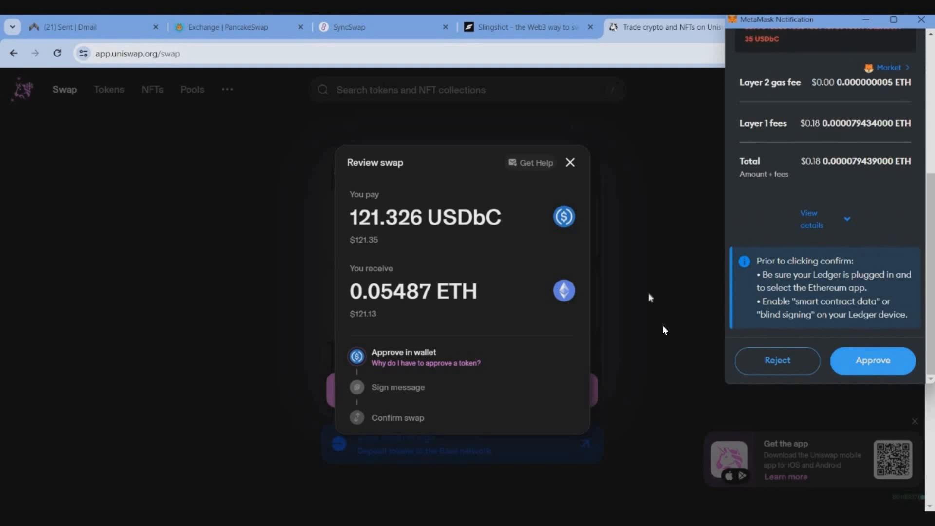
{"action": "left_click", "coordinate": [872, 360]}
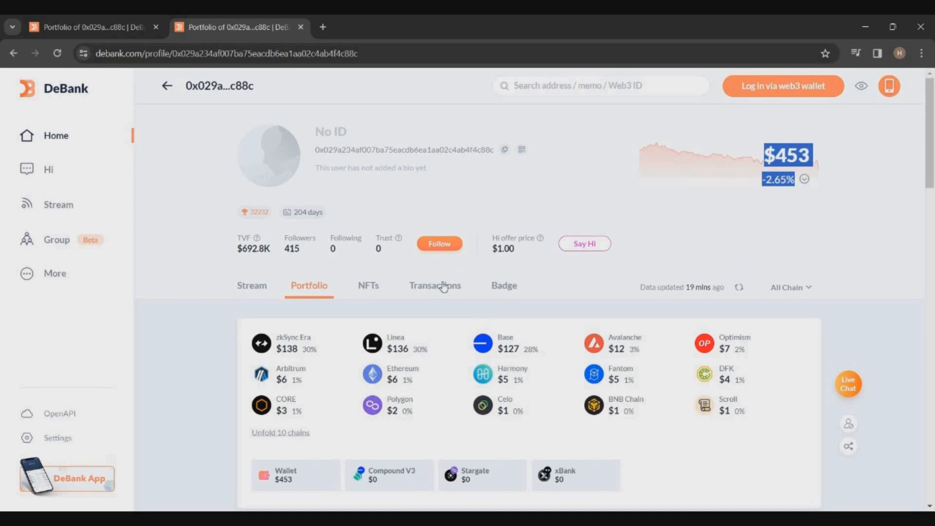
Open DeBank's Transactions tab and browse the Uniswap, Slingshot, SyncSwap and PancakeSwap swaps
{"action": "left_click", "coordinate": [435, 285]}
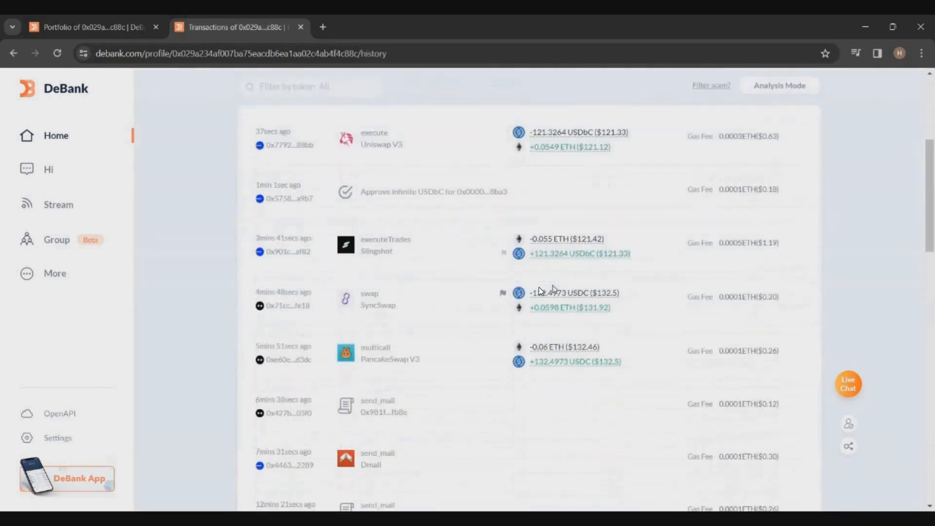
{"action": "scroll", "scroll_direction": "up", "scroll_amount": 3}
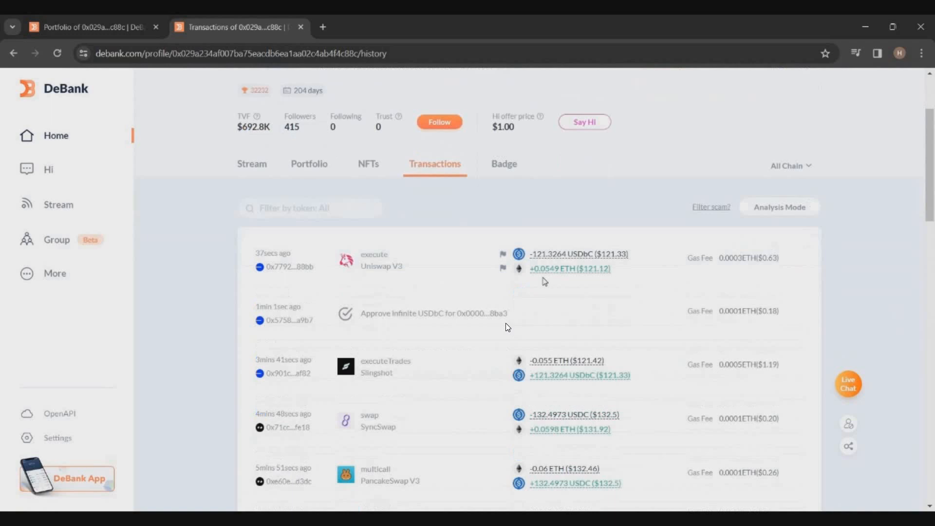
{"action": "left_click", "coordinate": [309, 164]}
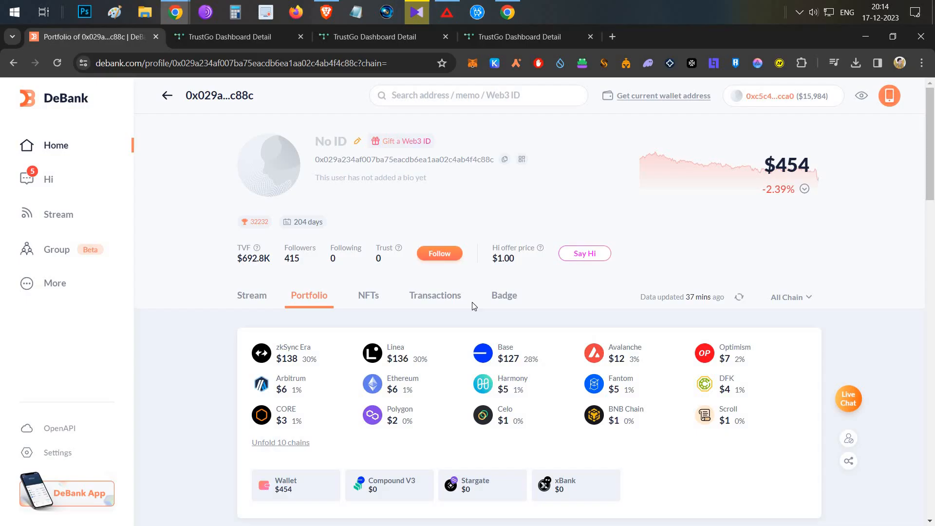
{"action": "mouse_move", "coordinate": [487, 225]}
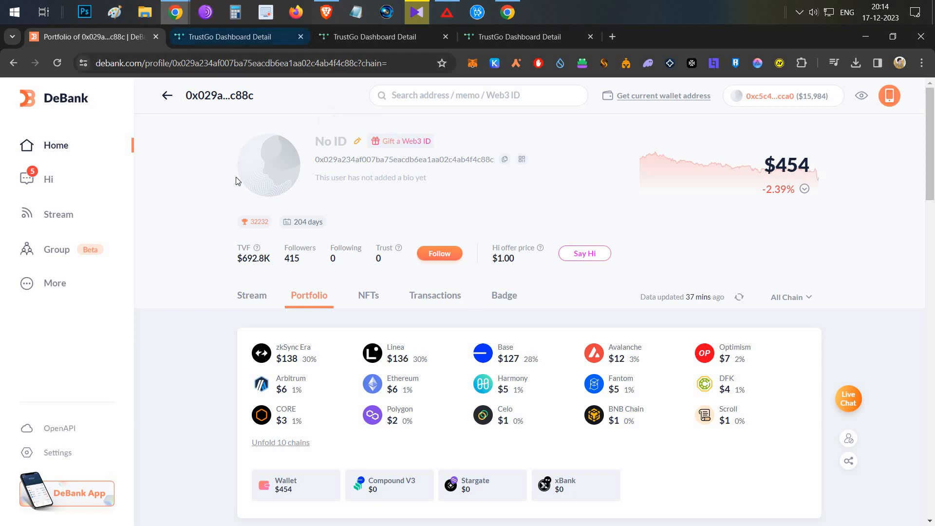
Switch to the TrustGo Dashboard Detail tab showing the zkSync Era score of 75
{"action": "left_click", "coordinate": [239, 37]}
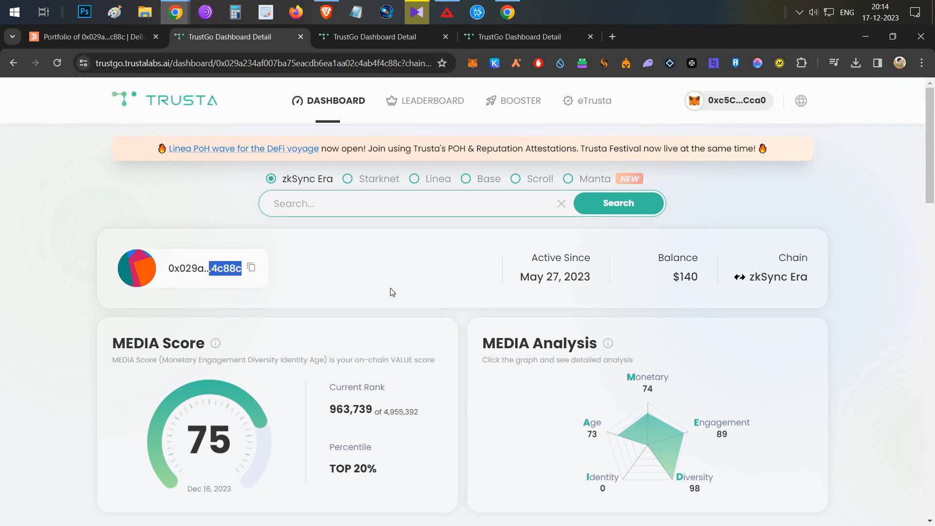
{"action": "scroll", "scroll_direction": "down", "scroll_amount": 3}
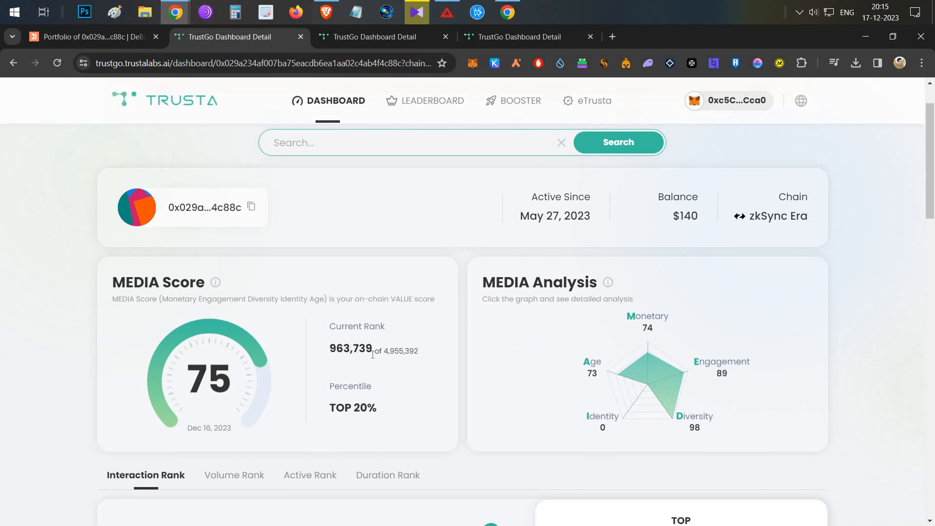
{"action": "double_click", "coordinate": [353, 408]}
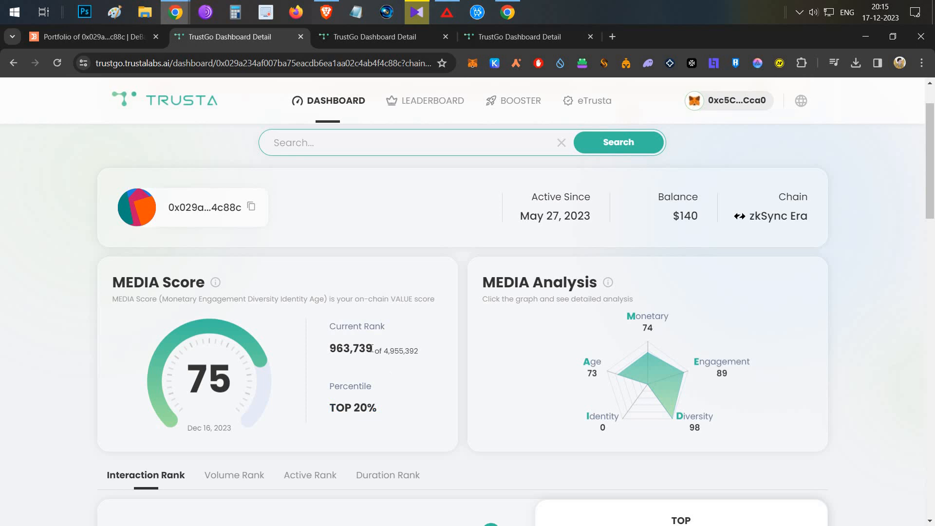
{"action": "double_click", "coordinate": [350, 348]}
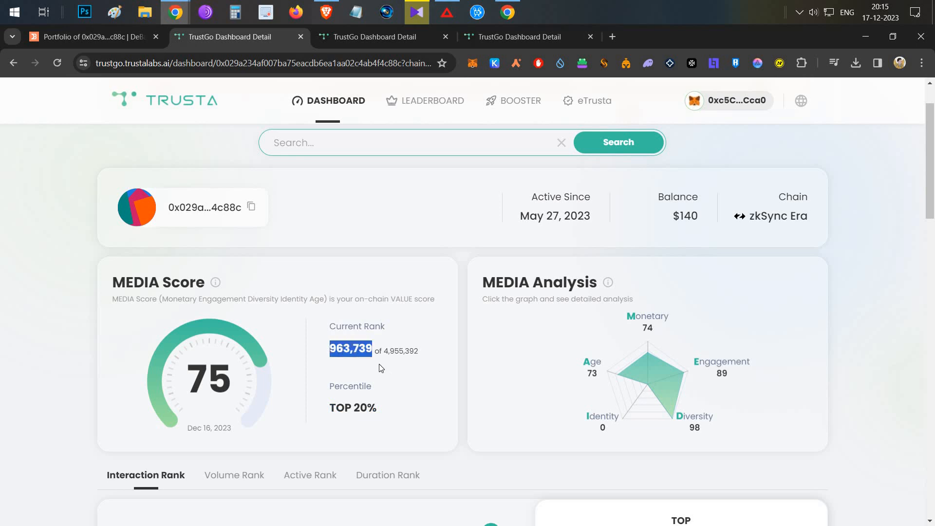
{"action": "double_click", "coordinate": [399, 351]}
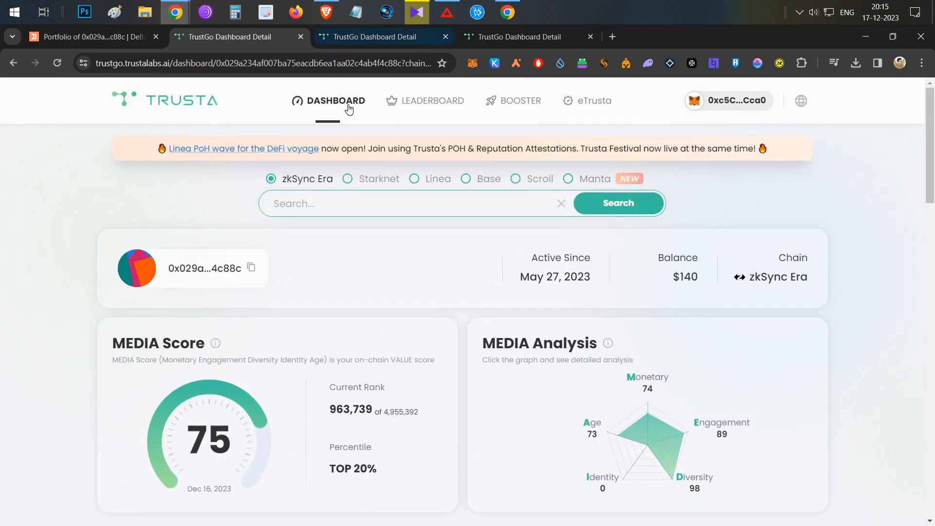
Open the Linea dashboard, scroll down, and highlight the current rank 63,662
{"action": "left_click", "coordinate": [414, 179]}
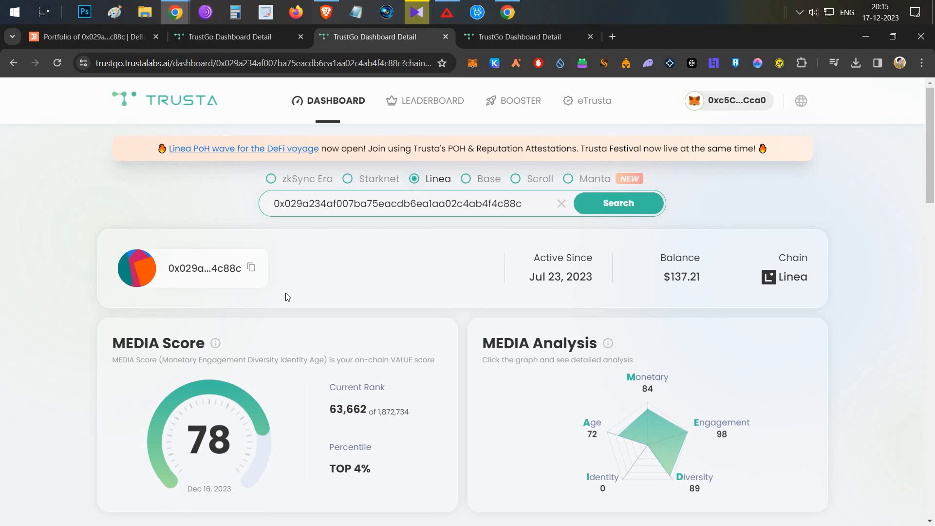
{"action": "scroll", "scroll_direction": "down", "scroll_amount": 3}
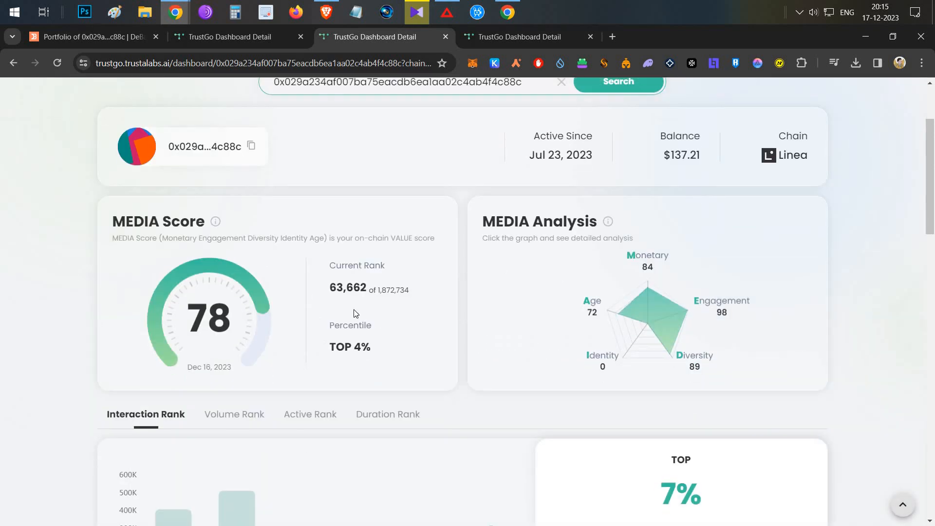
{"action": "double_click", "coordinate": [391, 289]}
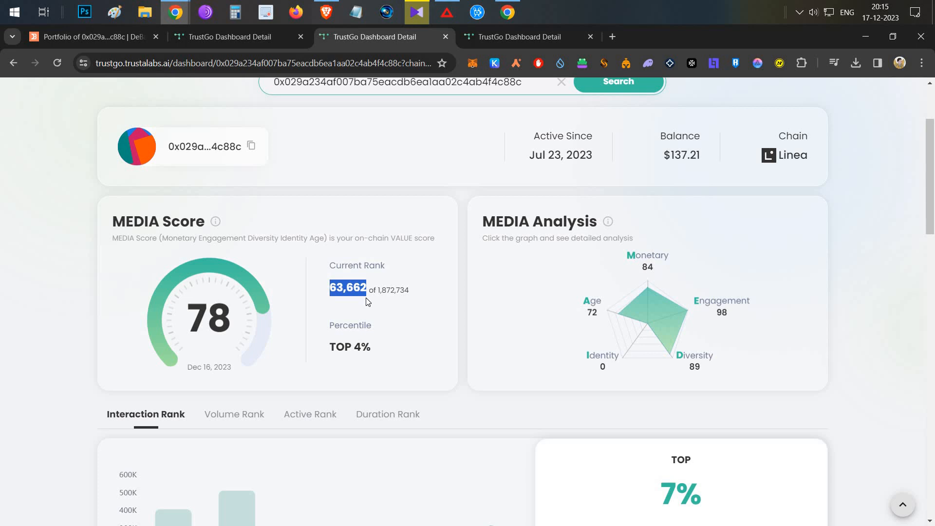
{"action": "mouse_move", "coordinate": [516, 53]}
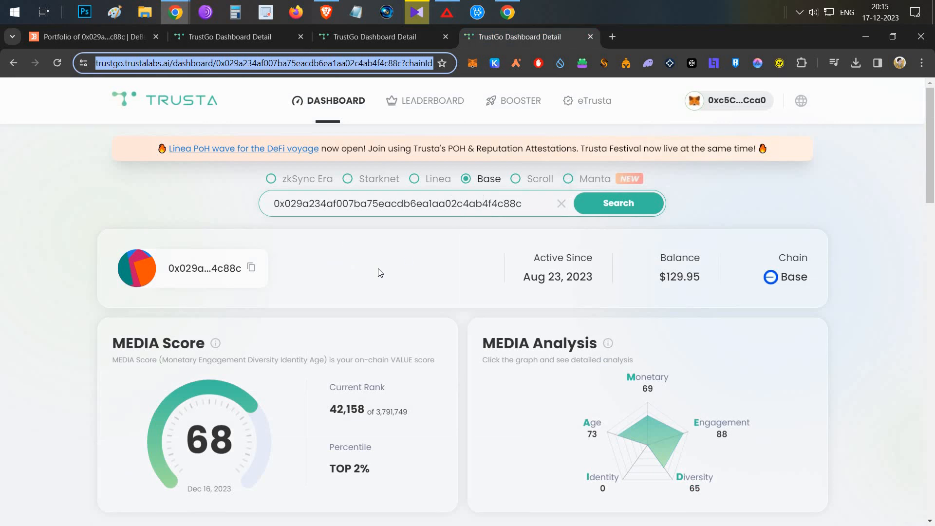
Scroll through the Base dashboard showing MEDIA score 68 and rank 42,158
{"action": "scroll", "scroll_direction": "down", "scroll_amount": 3}
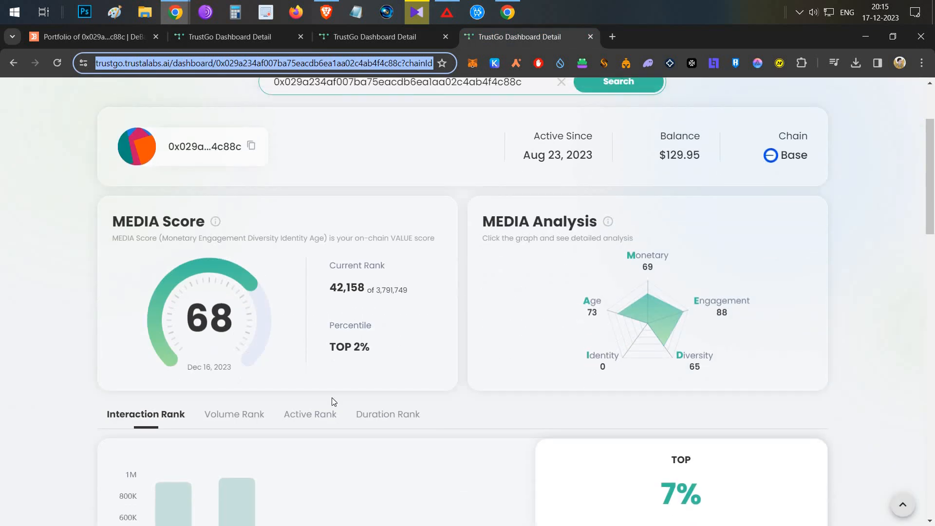
{"action": "scroll", "scroll_direction": "up", "scroll_amount": 3}
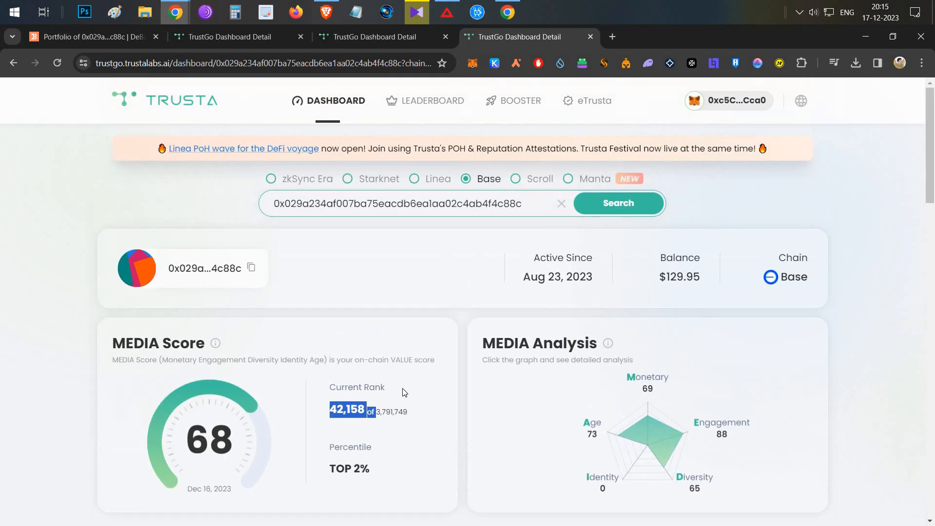
{"action": "mouse_move", "coordinate": [400, 286]}
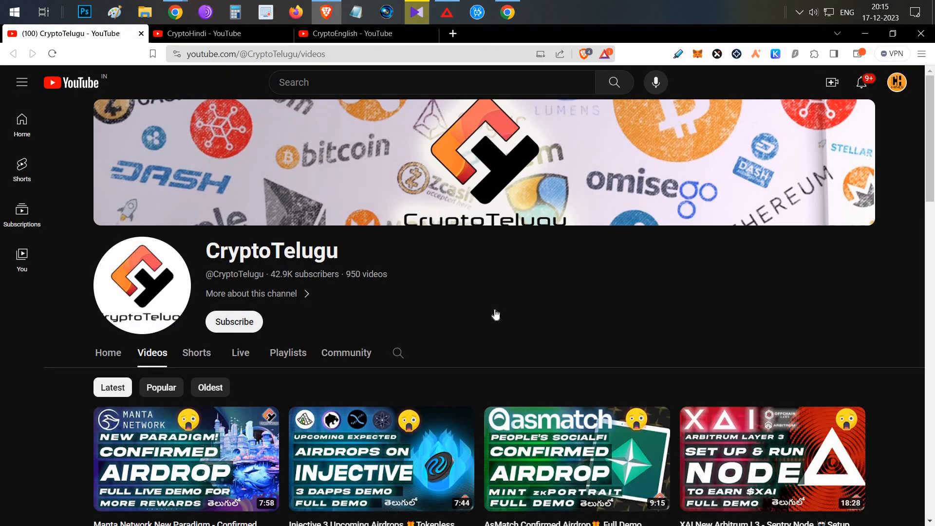
{"action": "mouse_move", "coordinate": [503, 297]}
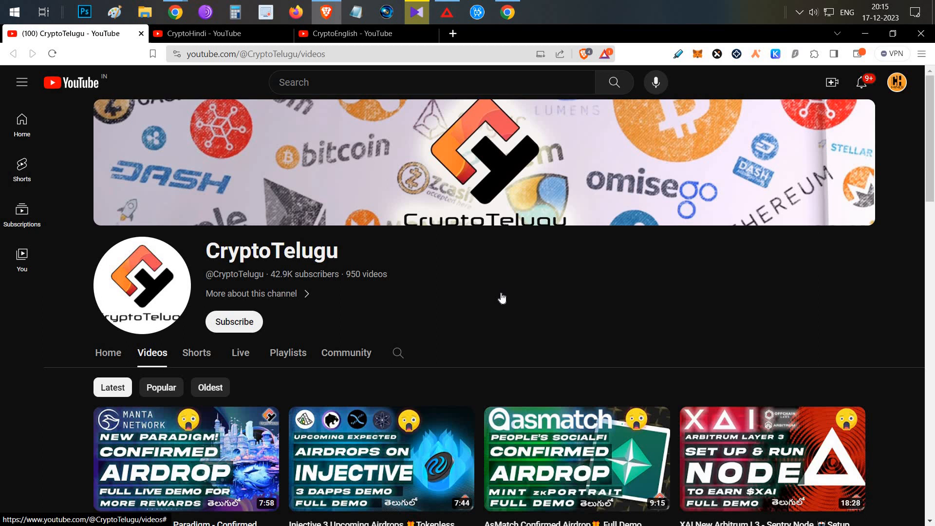